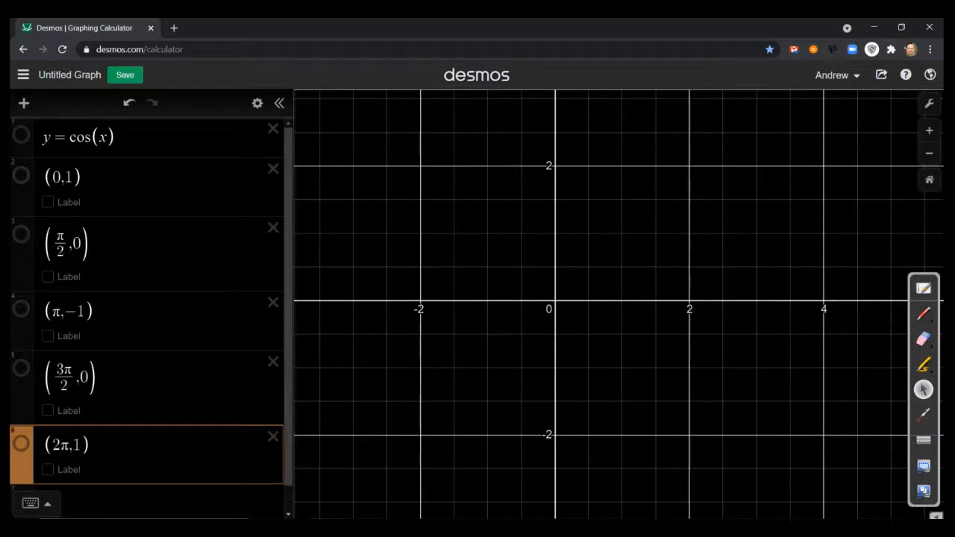
Turn on the points (0,1), (π/2,0), (π,−1), (3π/2,0) and (2π,1) so they appear on the graph
click(20, 176)
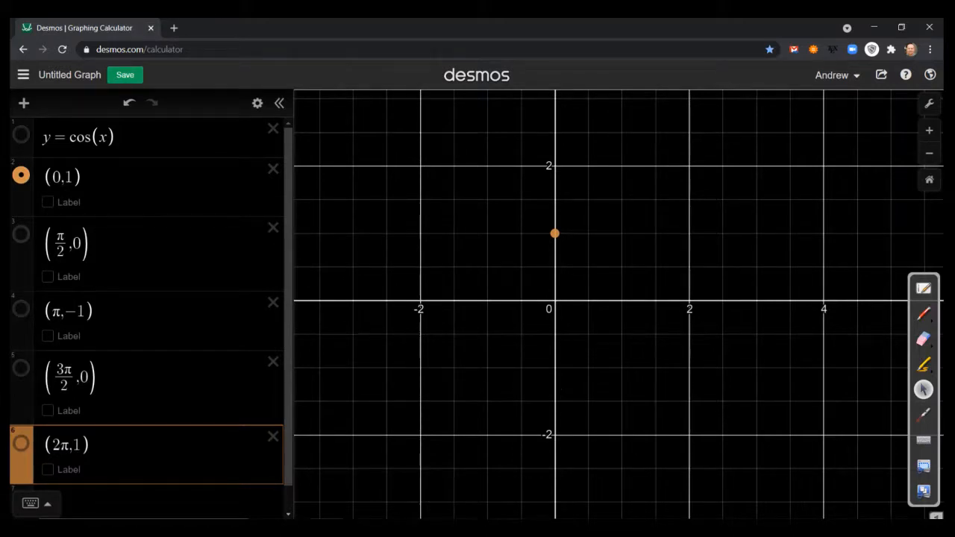
click(21, 233)
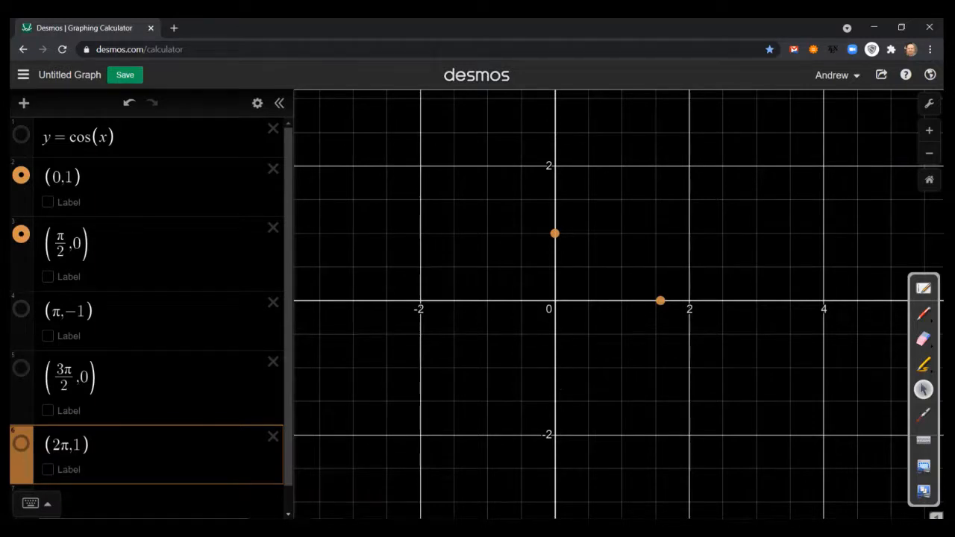
click(20, 309)
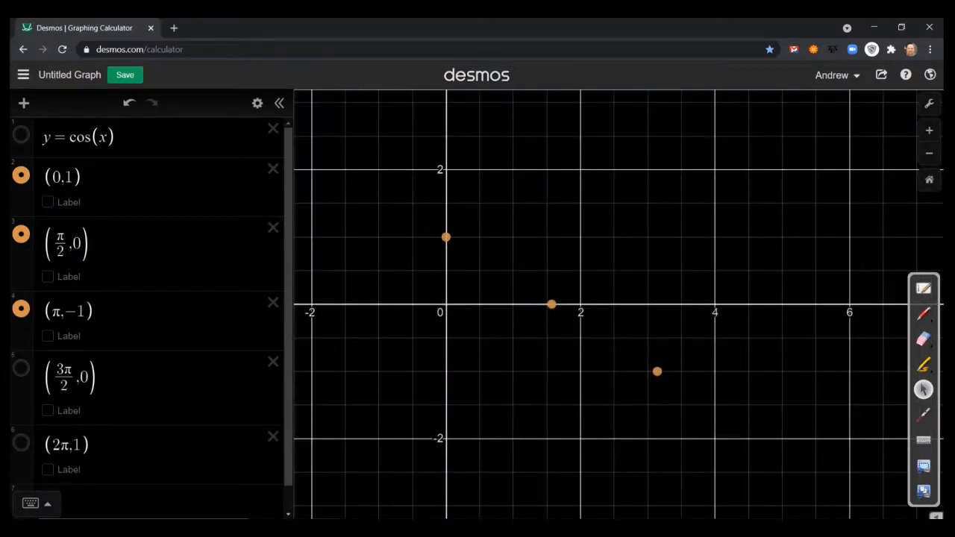
click(21, 367)
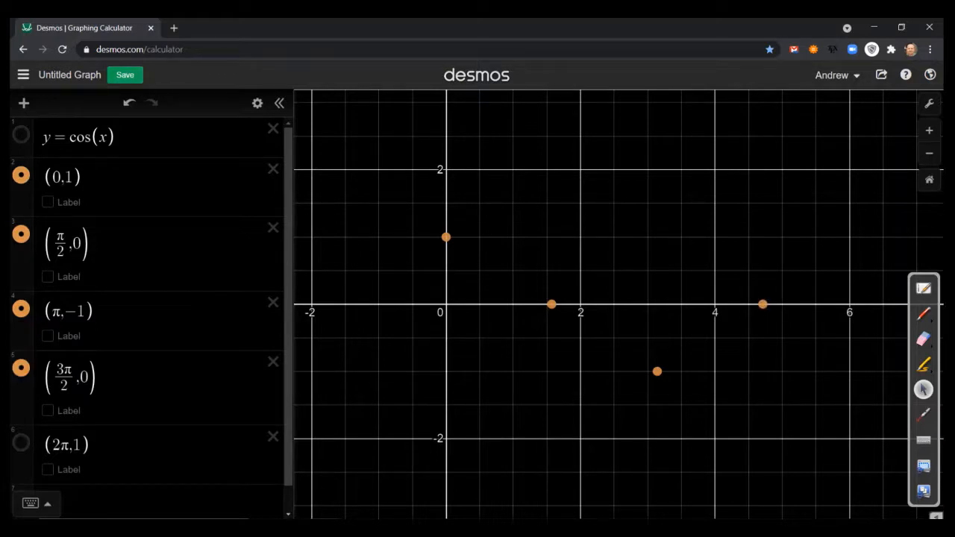
click(21, 442)
text(()
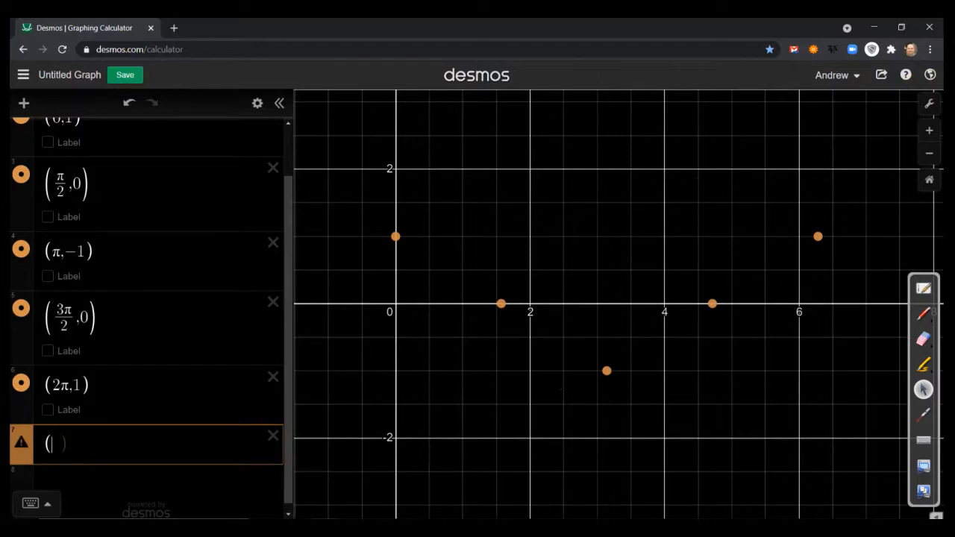
Enter the intermediate cosine points (π/6, √3/2), (π/4, √2/2) and (π/3, 1/2) as new expressions
text(π/6,√3/2)
text((π/4,√2/2)
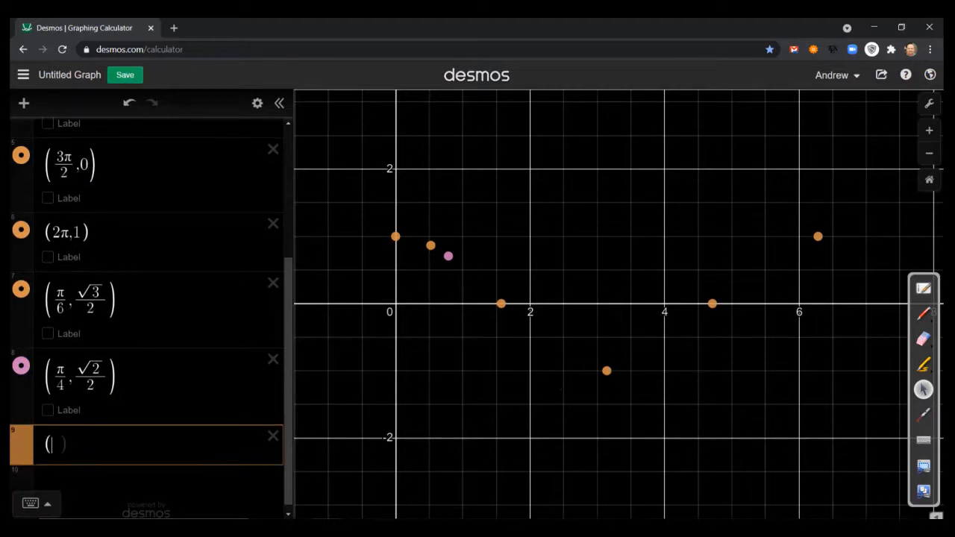
text(π)
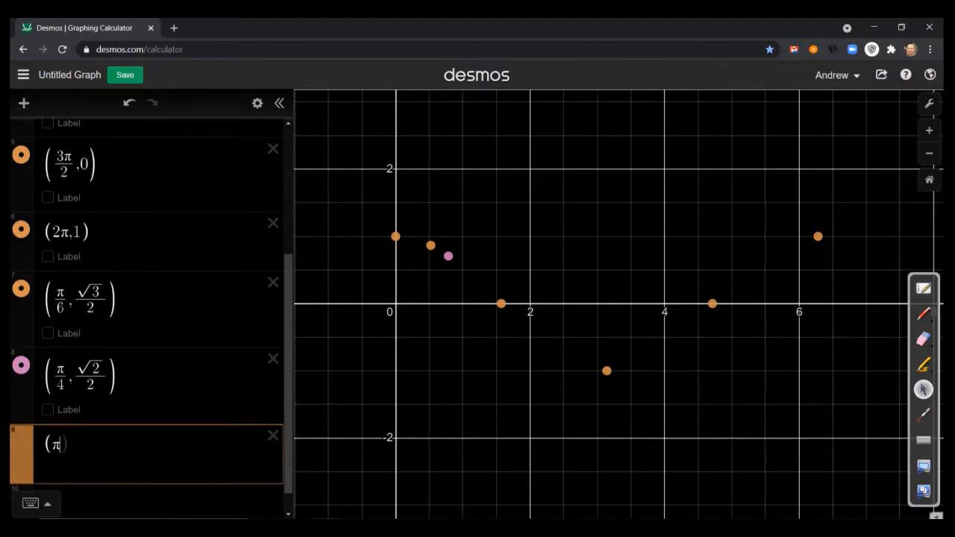
text(/3,1))
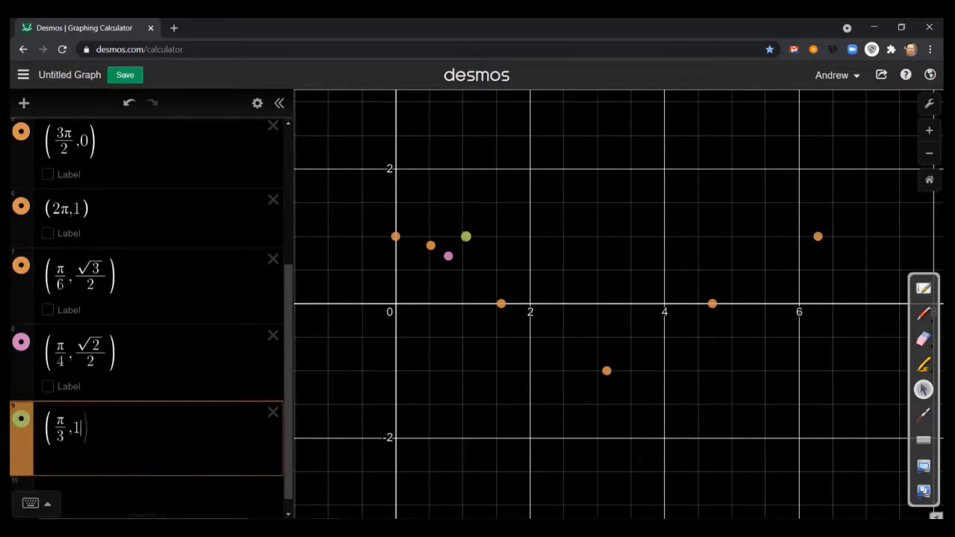
text(/2)
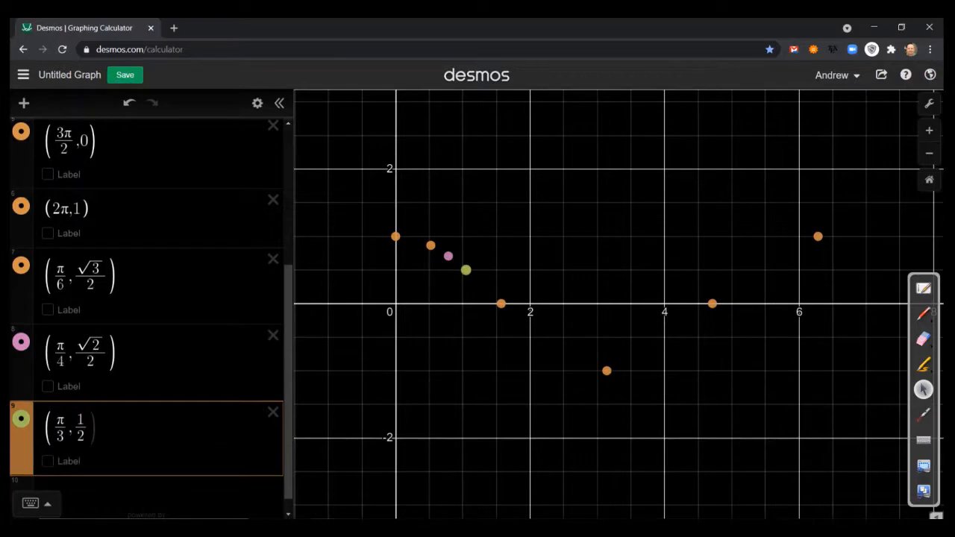
Pen a freehand curve through the points from (0,1) down past (π/2,0) to (π,−1) and up to (2π,1)
click(923, 313)
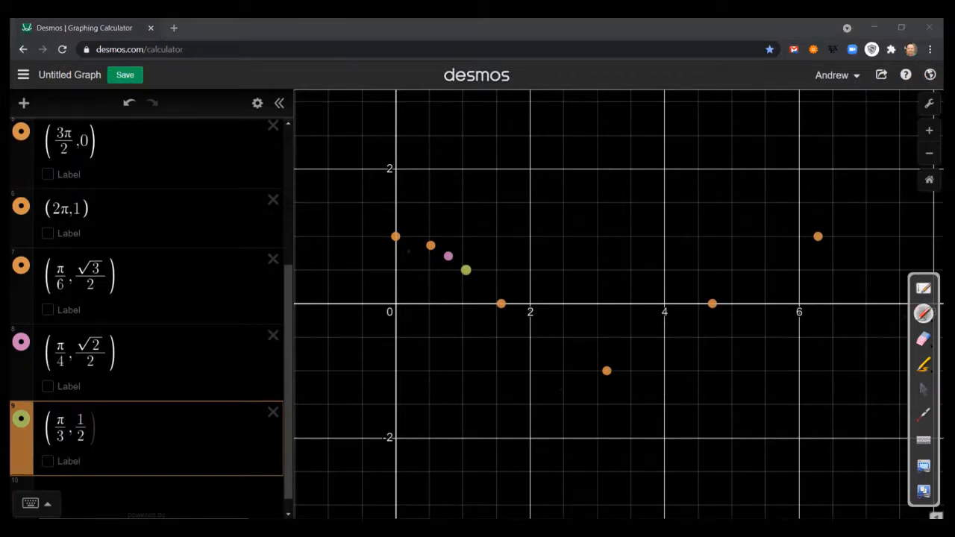
drag(396, 237, 409, 240)
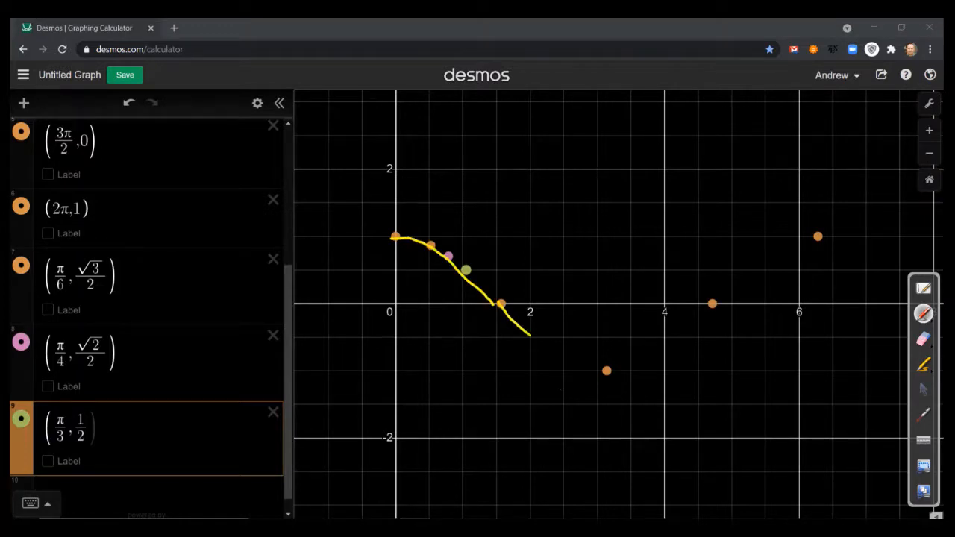
drag(530, 335, 701, 321)
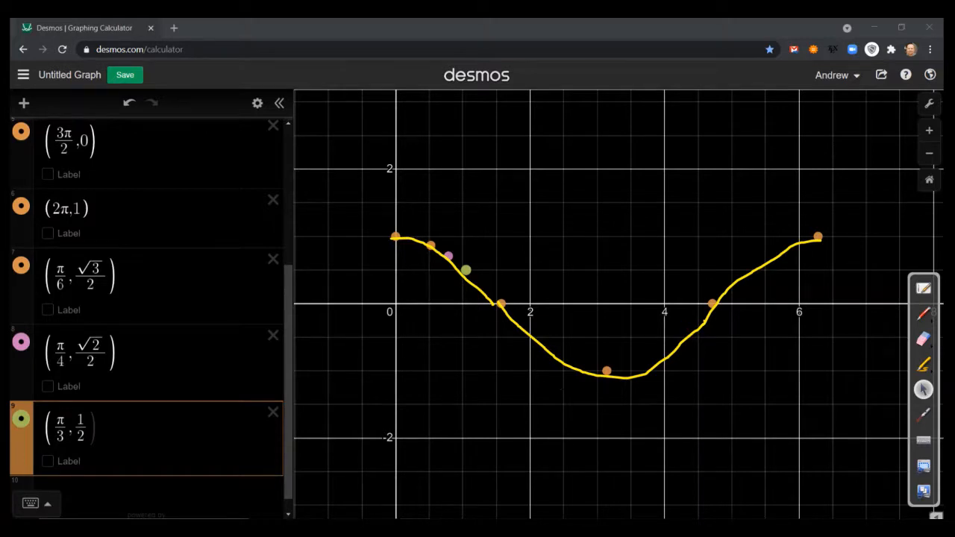
scroll(up, 3)
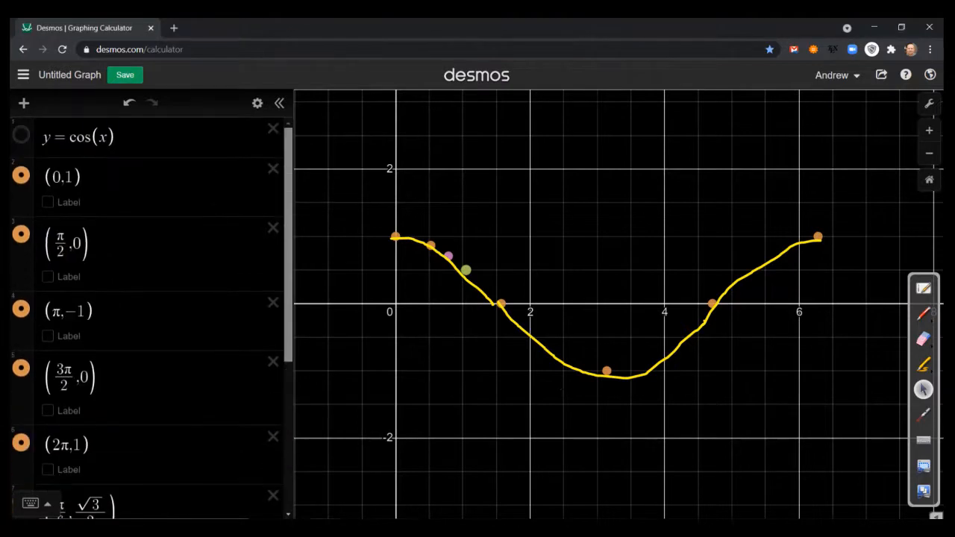
Show the true y=cos(x) curve, clear the yellow hand sketch, and zoom out to see more periods
click(21, 138)
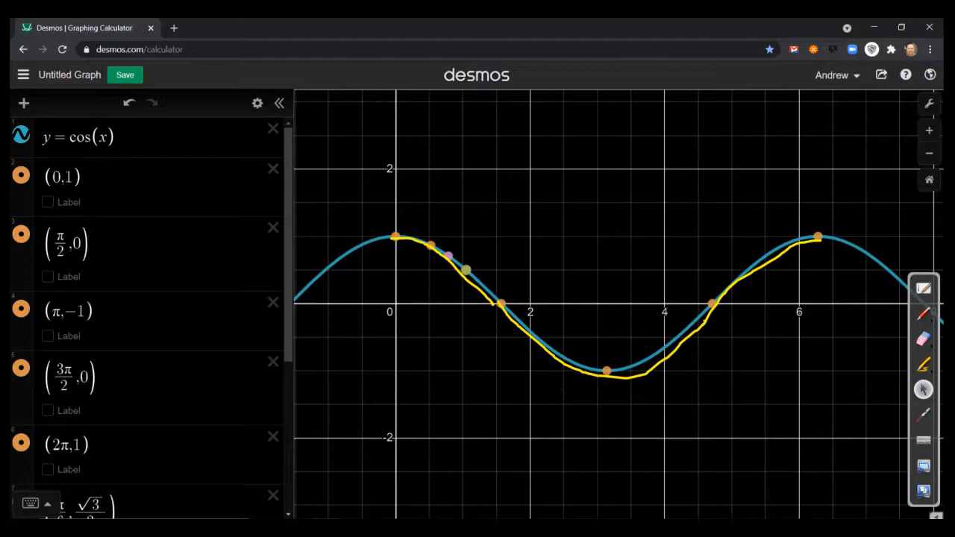
click(924, 341)
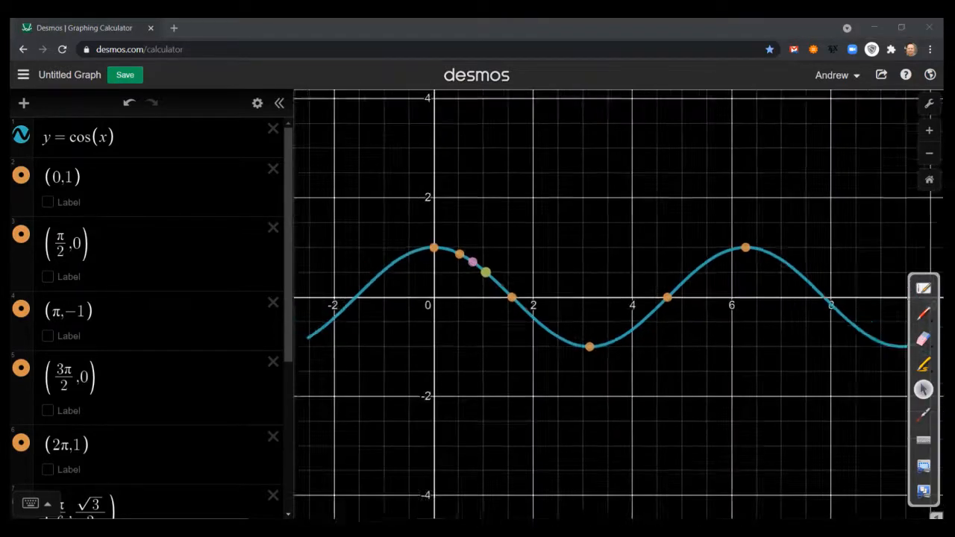
scroll(down, 3)
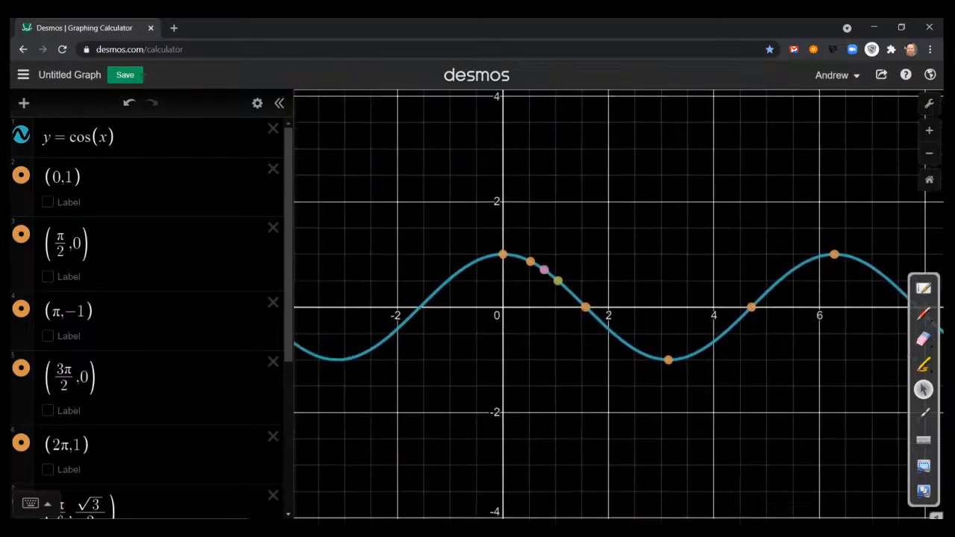
Add a new expression line with the equation y = sin(x) beneath y=cos(x)
click(24, 103)
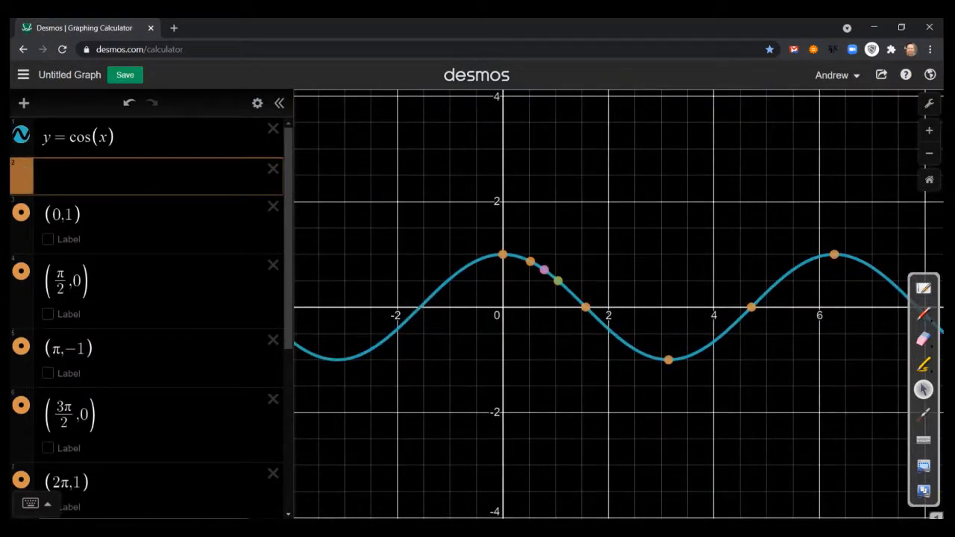
text(y = sin)
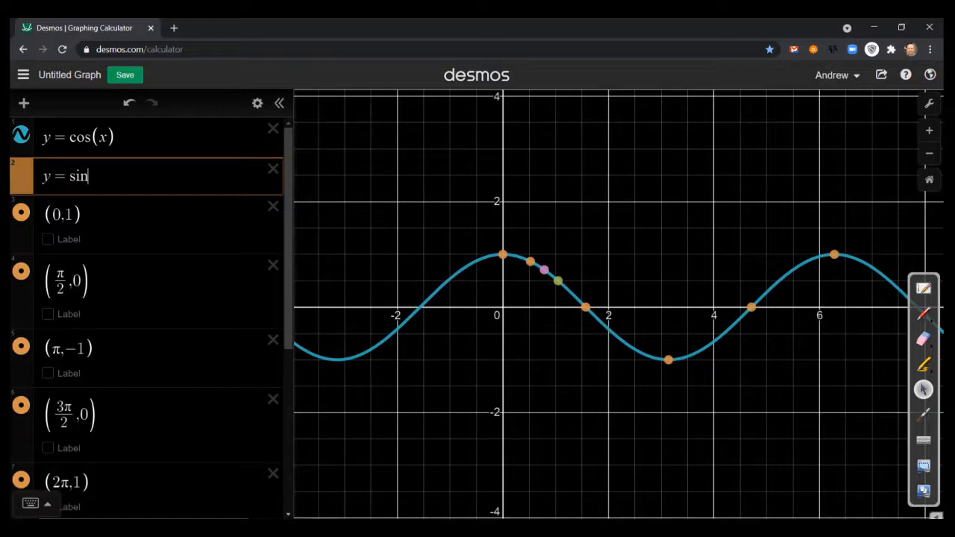
text((x))
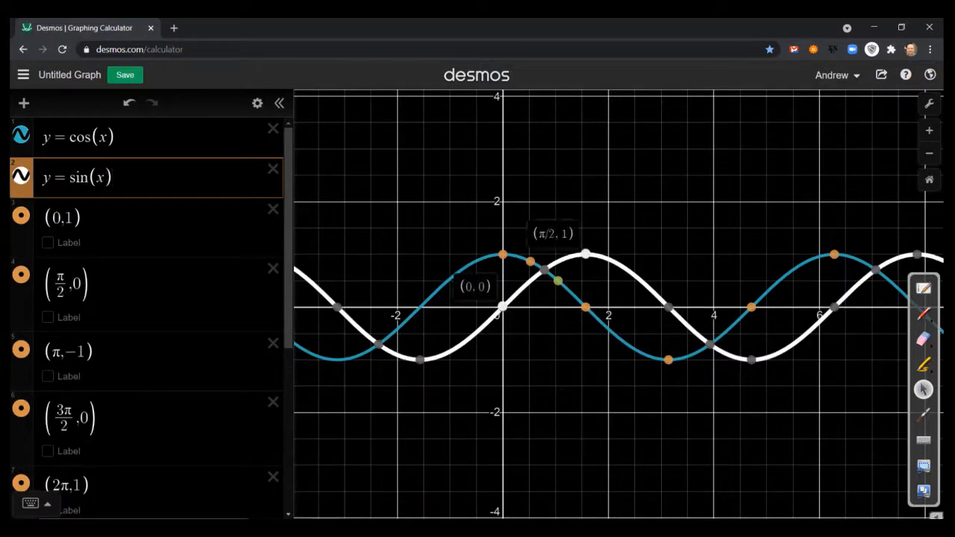
mouse_move(668, 306)
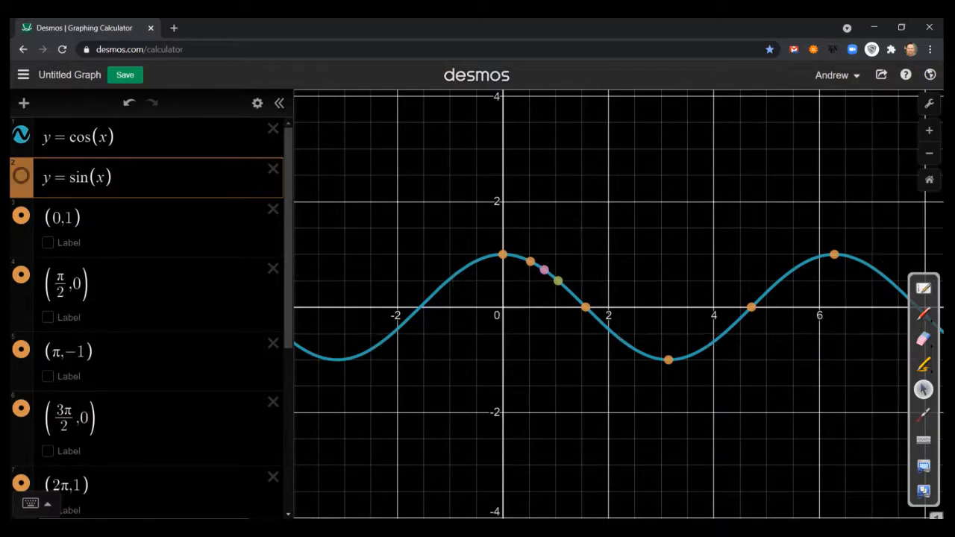
mouse_move(504, 254)
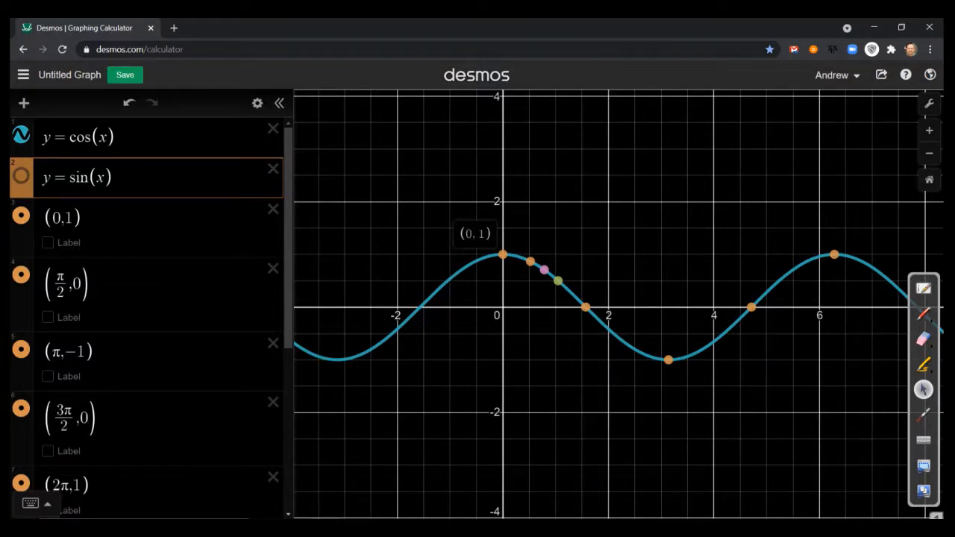
mouse_move(585, 306)
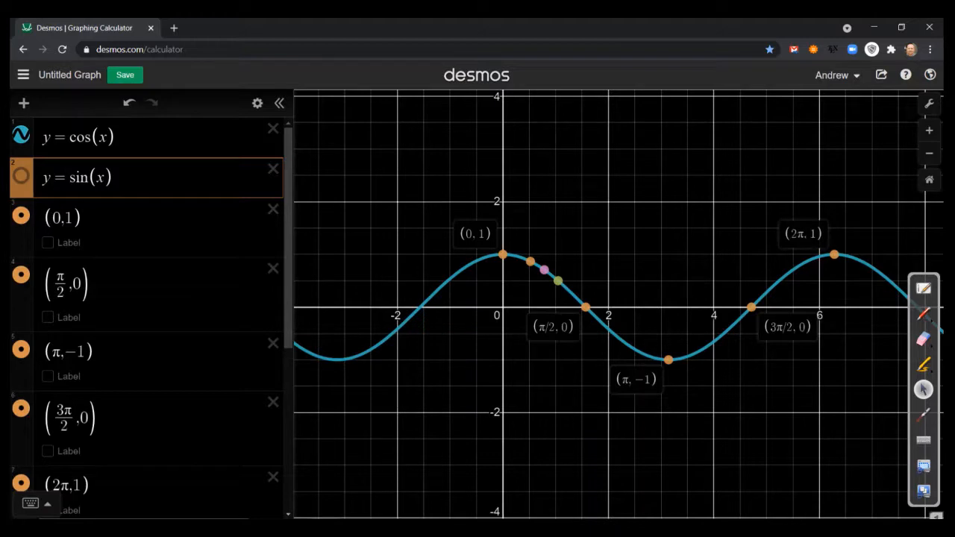
Show y=sin(x) beside the cosine curve and pen a mark from the cosine peak at (0,1) toward the sine peak
click(21, 176)
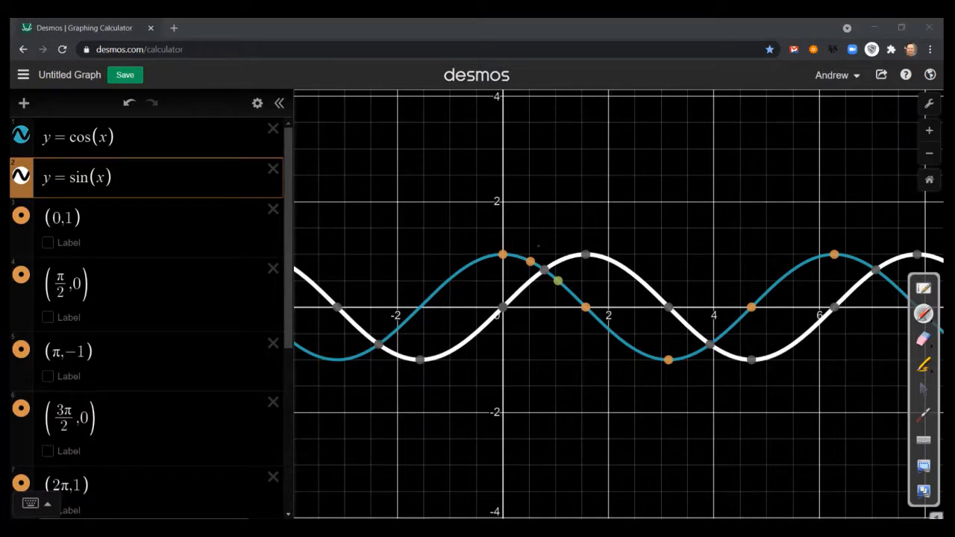
drag(505, 246, 579, 227)
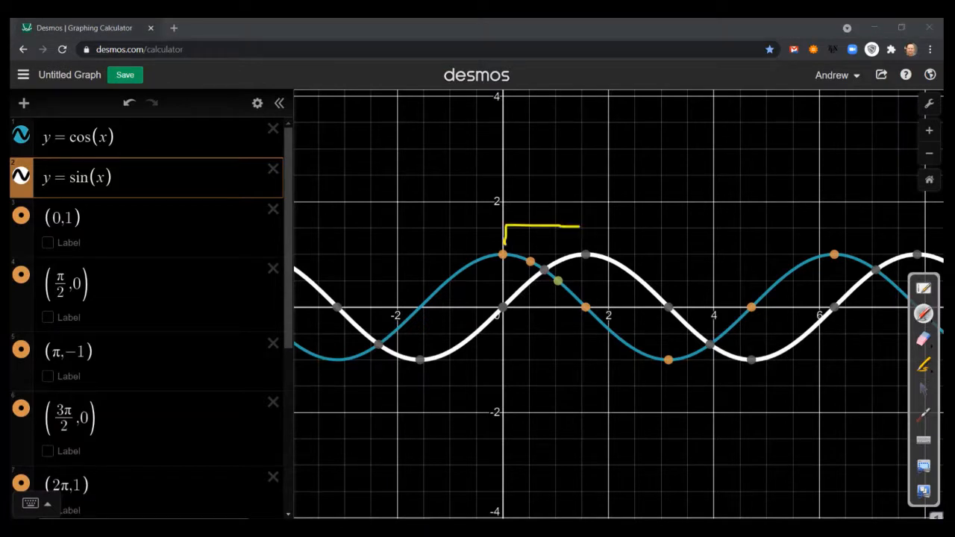